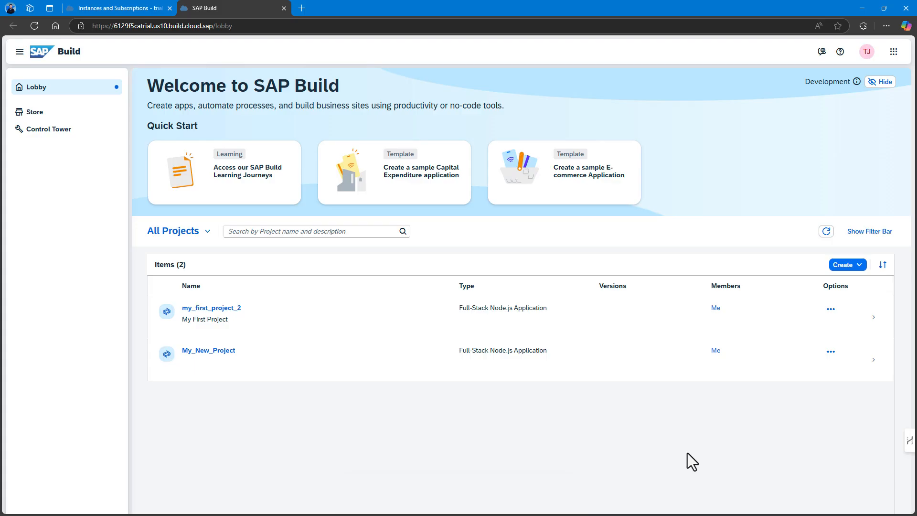
pyautogui.moveTo(691, 460)
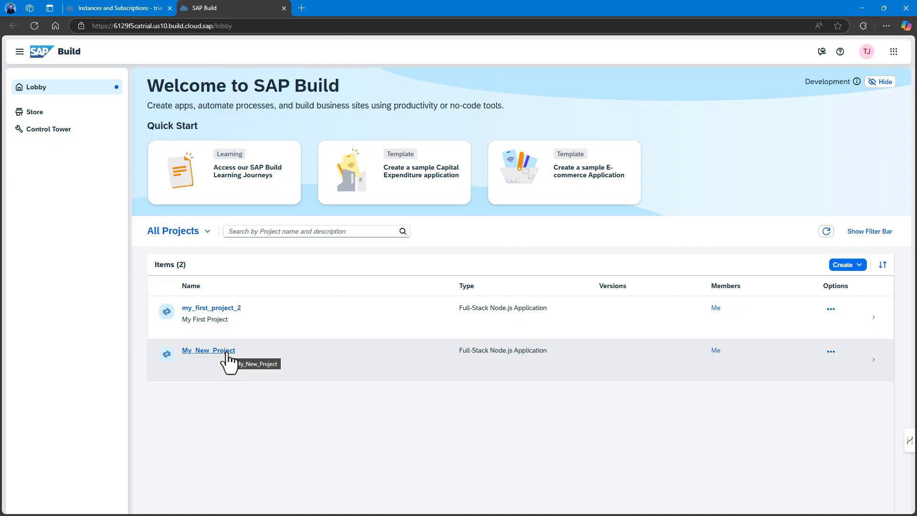
# Open My_New_Project from the SAP Build lobby into SAP Business Application Studio.
pyautogui.click(207, 351)
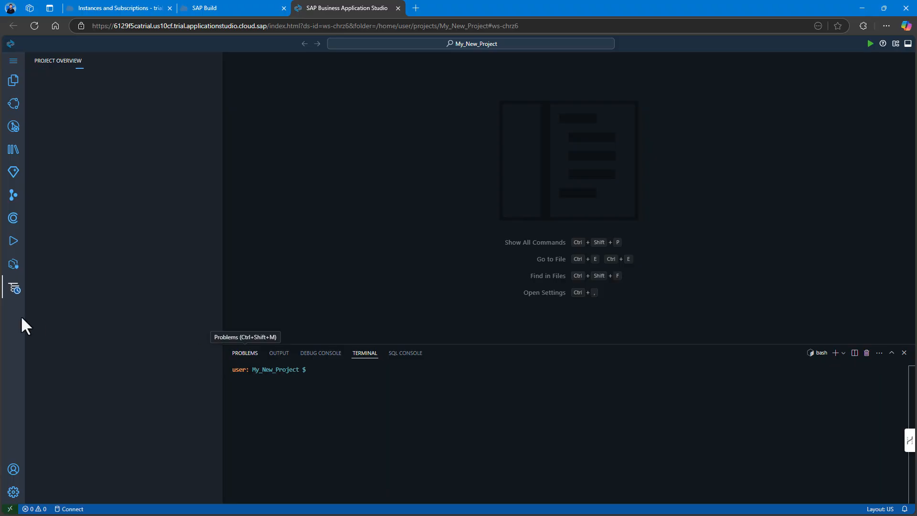
# Open the Joule assistant chat from the activity bar.
pyautogui.click(12, 173)
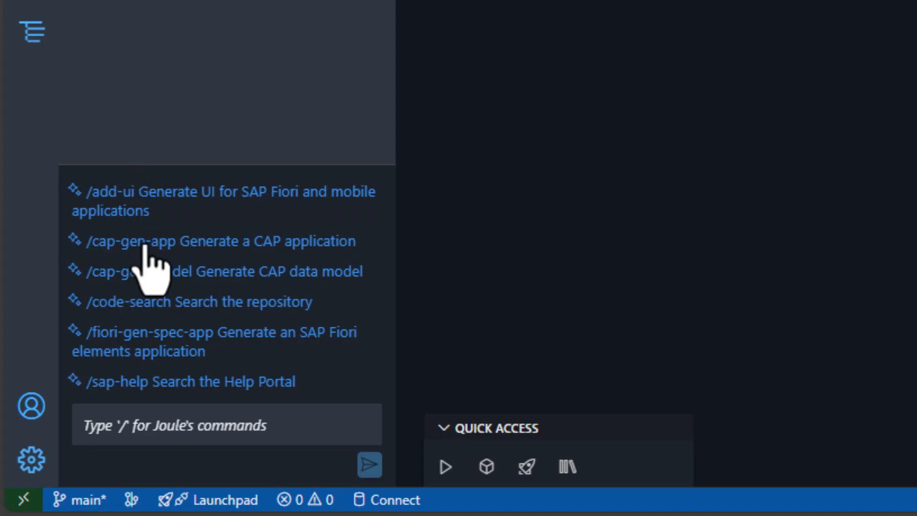
# Ask Joule via /cap-gen-app to create a customer loyalty app with sample data and application logic.
pyautogui.click(210, 240)
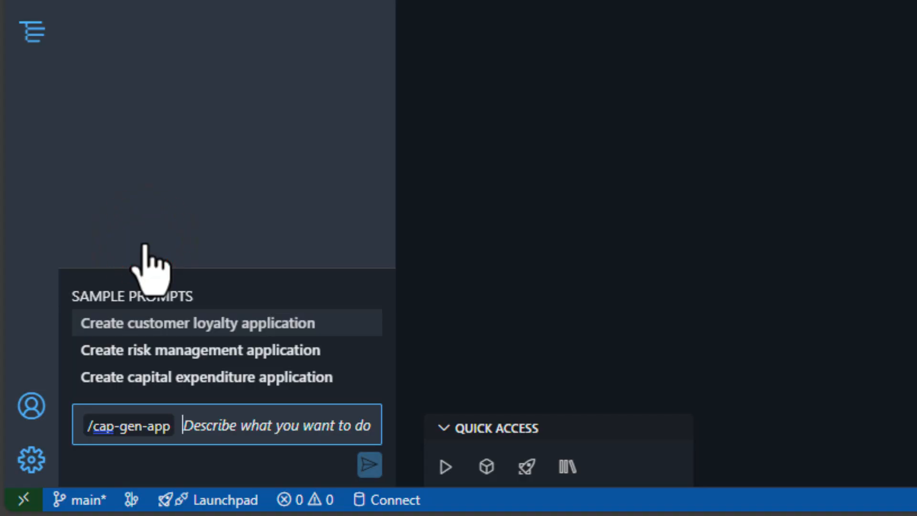
pyautogui.moveTo(163, 246)
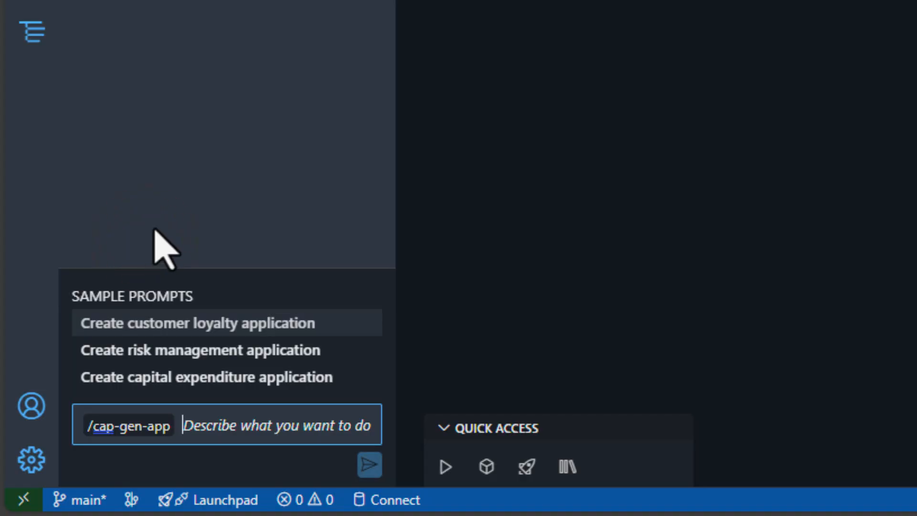
pyautogui.write('Create a customer loyalty')
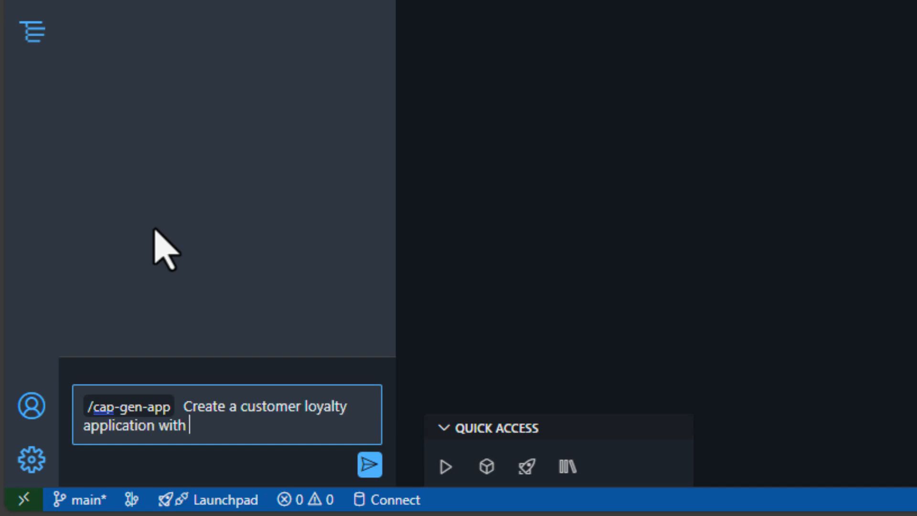
pyautogui.write('sample data and application logic')
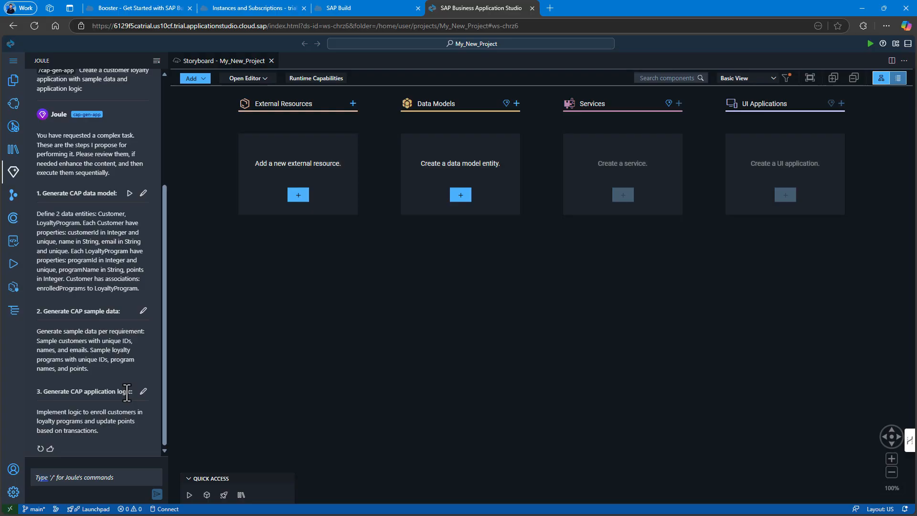
pyautogui.moveTo(106, 391)
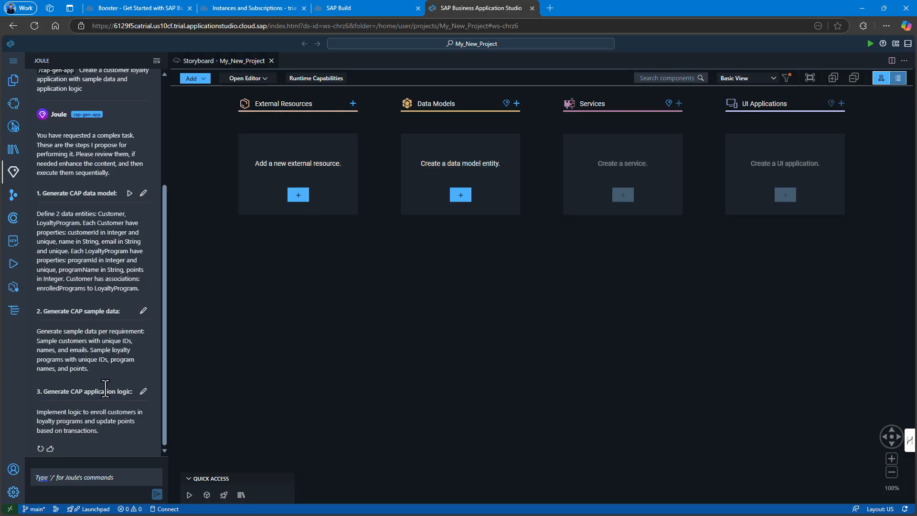